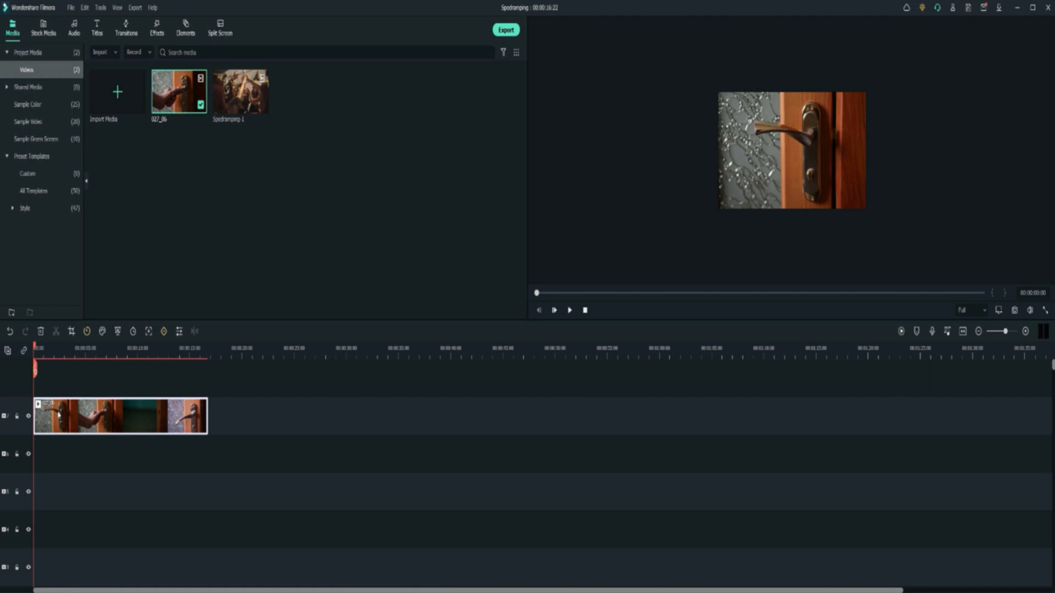
Place the Green sample colour clip on track 2 above the door clip
left_click(27, 104)
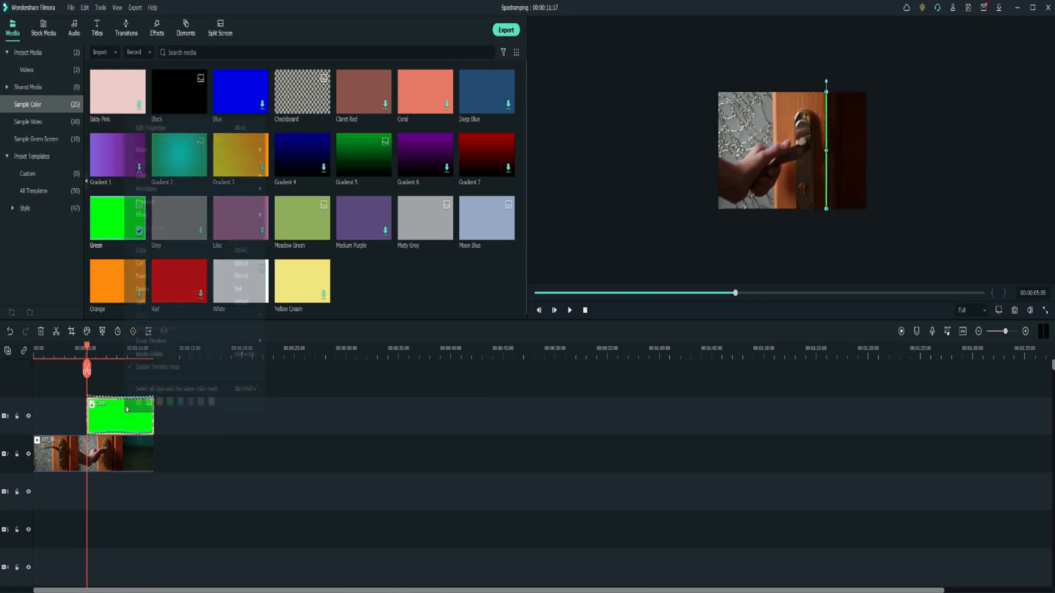
Keyframe the green clip's position to sweep across the door, and export it into Project Media
right_click(120, 413)
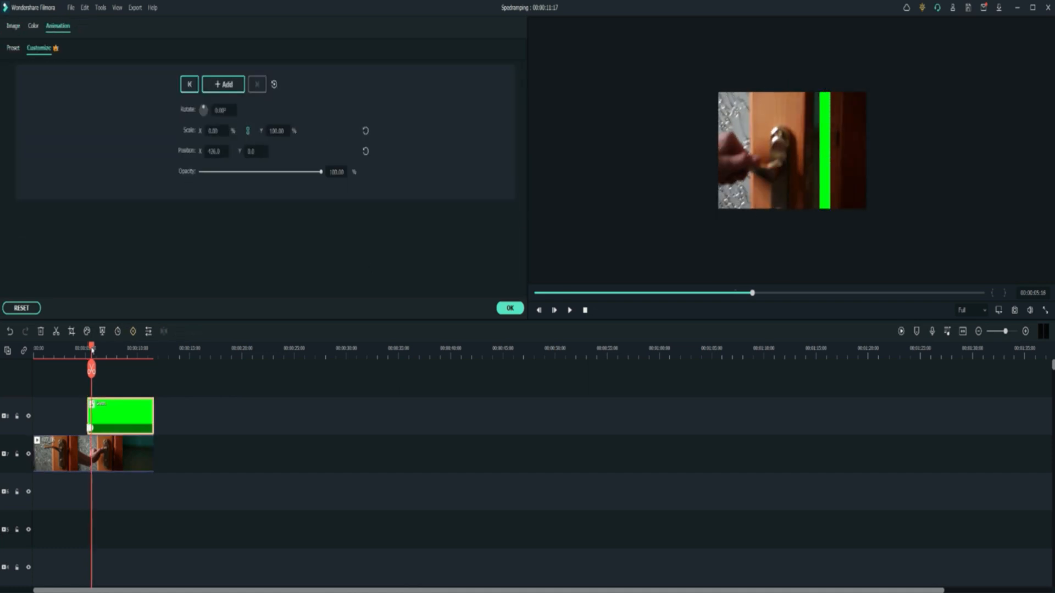
left_click(824, 150)
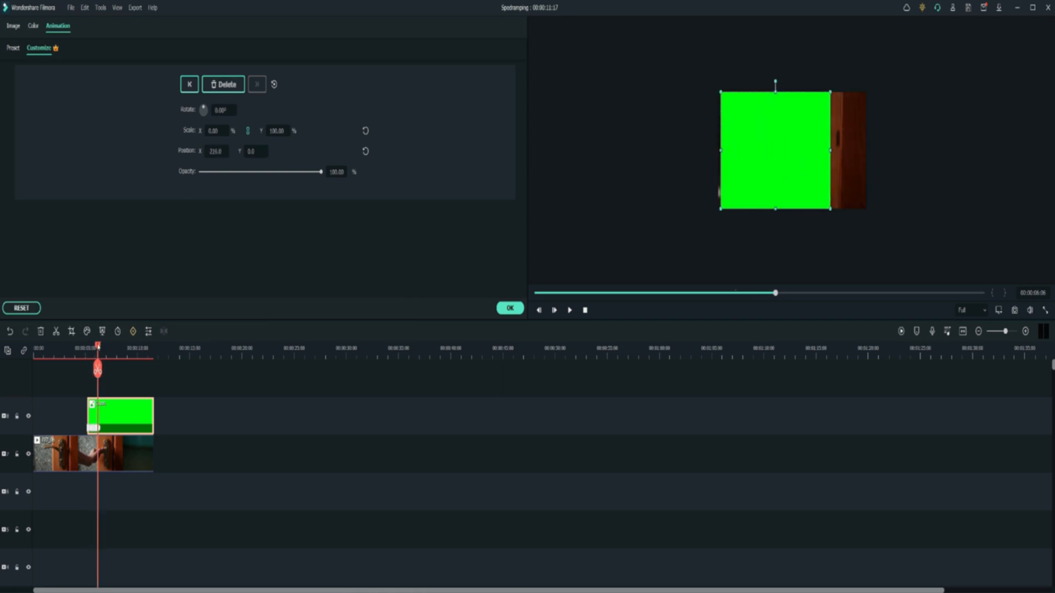
left_click(510, 309)
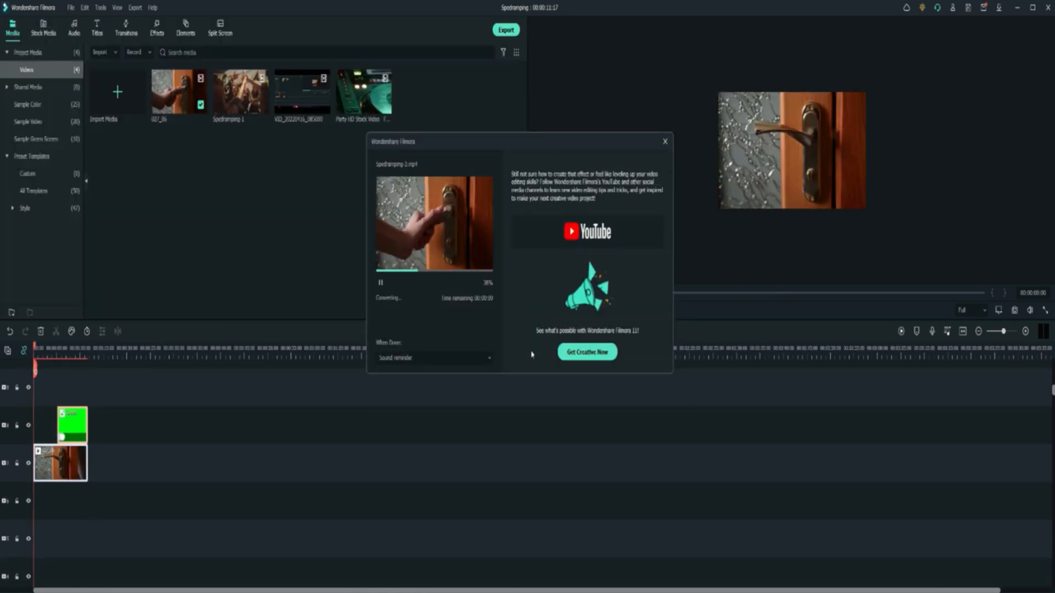
left_click(665, 141)
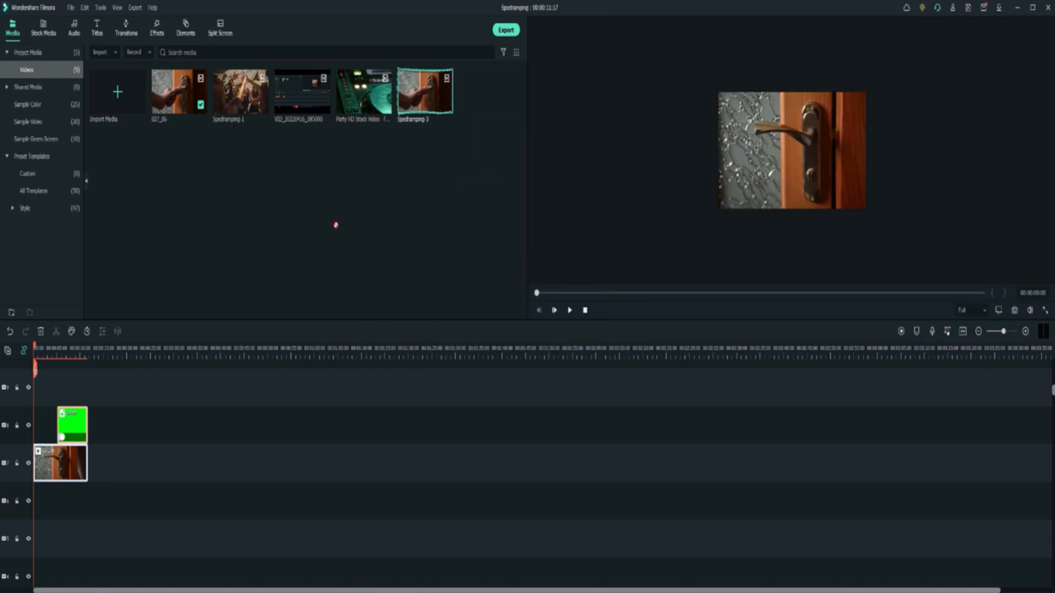
Drag the rendered door clip onto the track above the party footage
left_click_drag(424, 91, 114, 462)
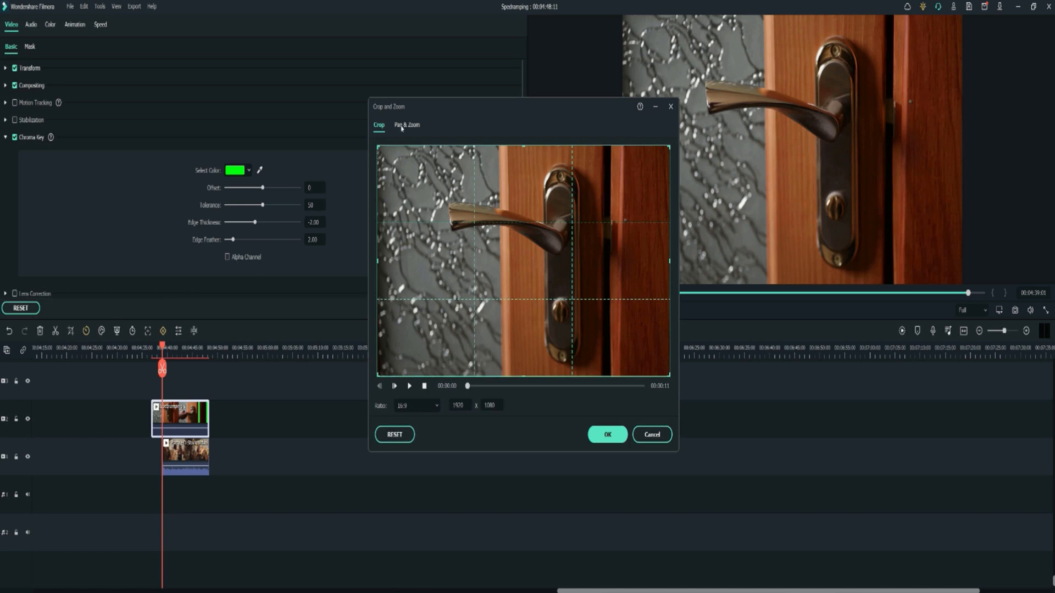
Apply Pan & Zoom to the door clip and open its Customize animation settings
left_click(407, 125)
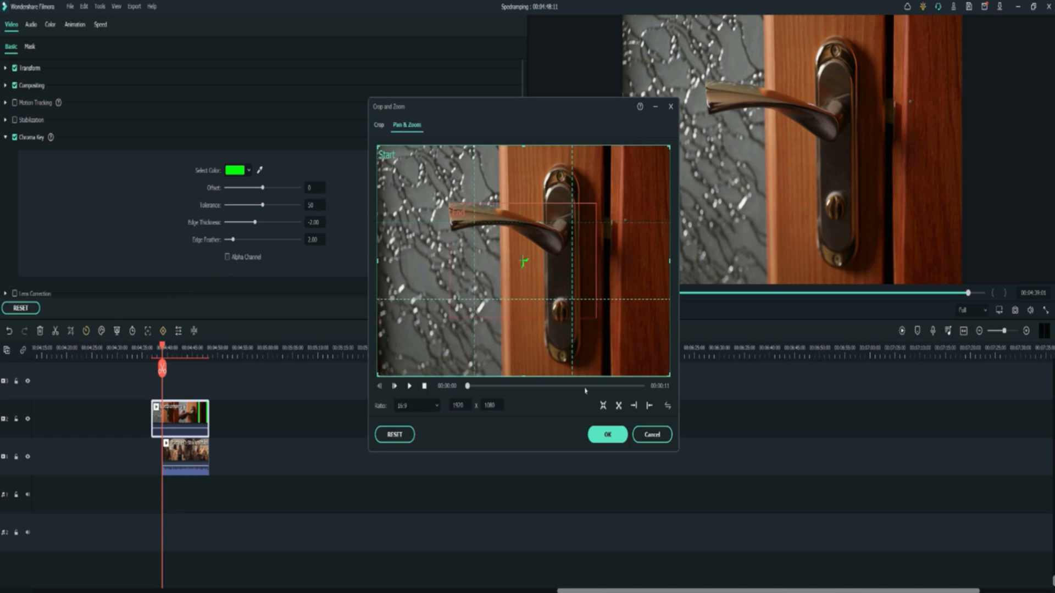
right_click(181, 417)
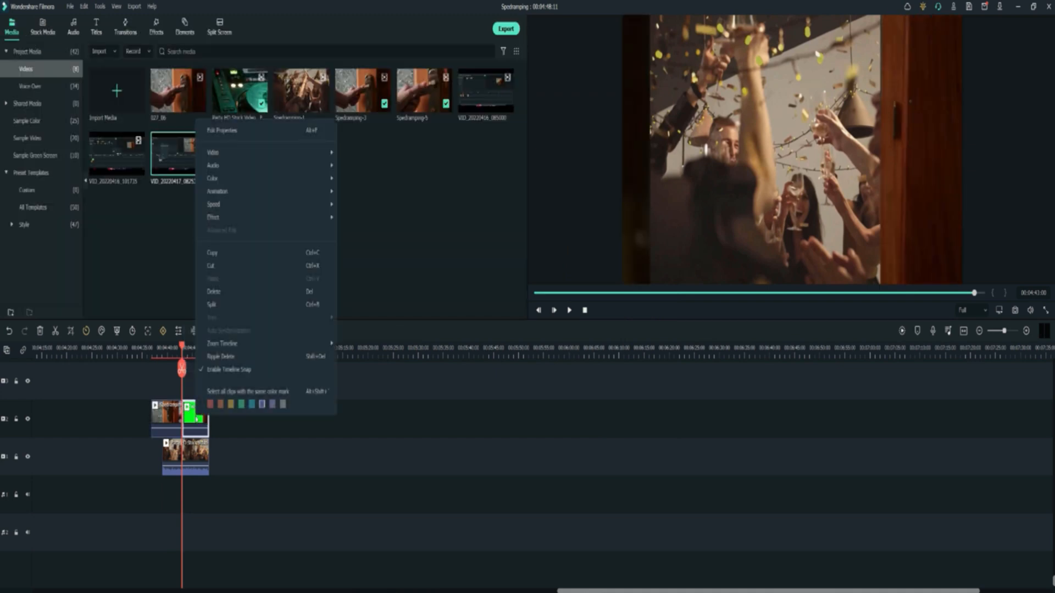
left_click(217, 191)
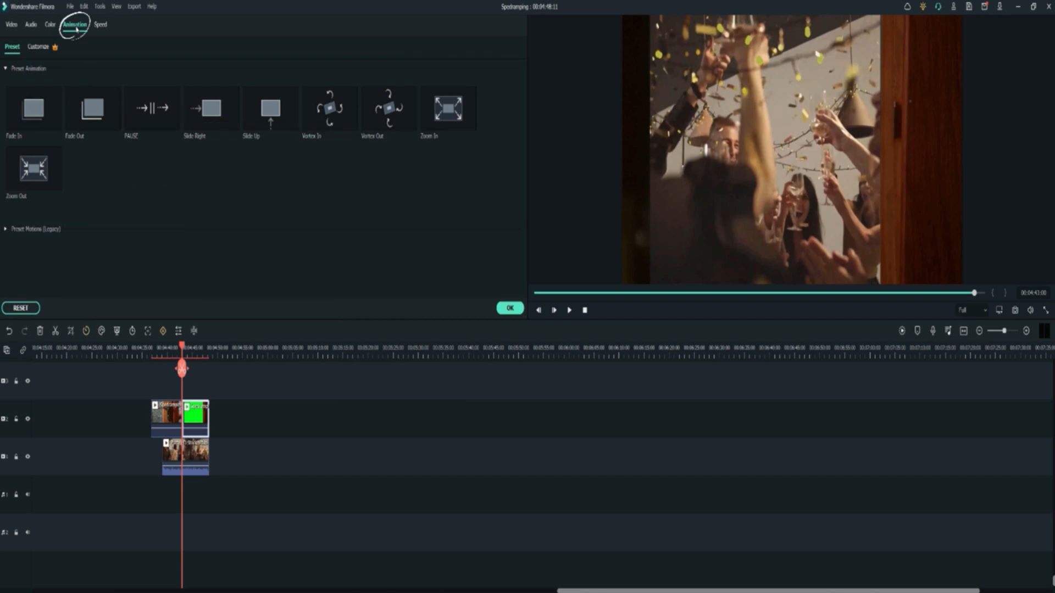
left_click(38, 46)
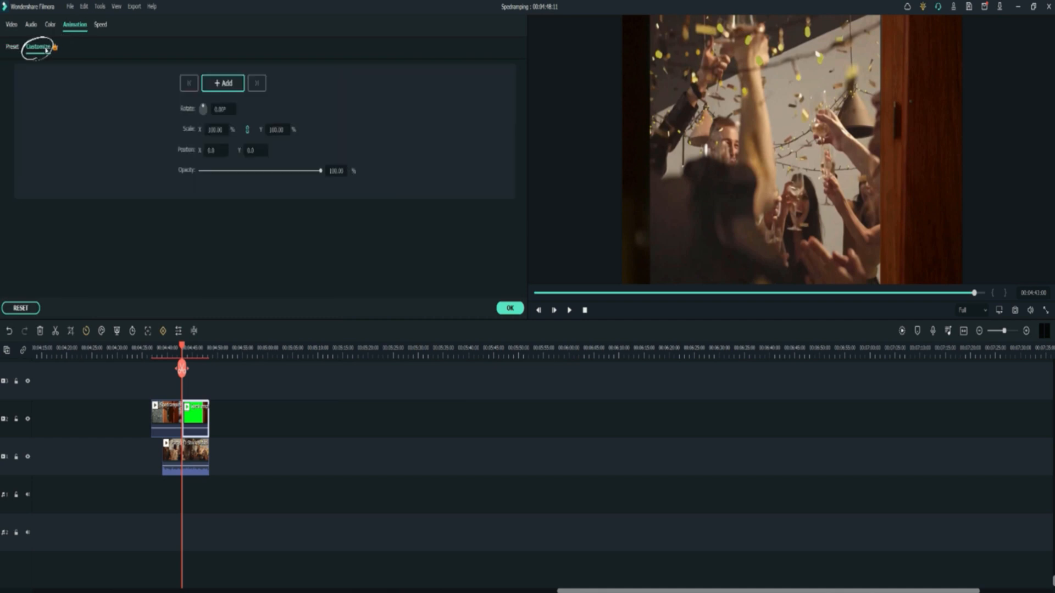